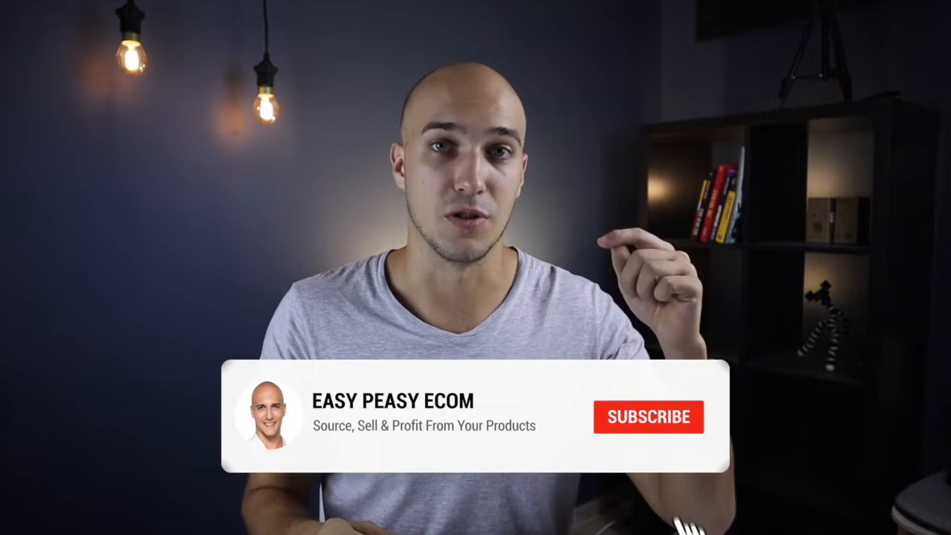
left_click(647, 417)
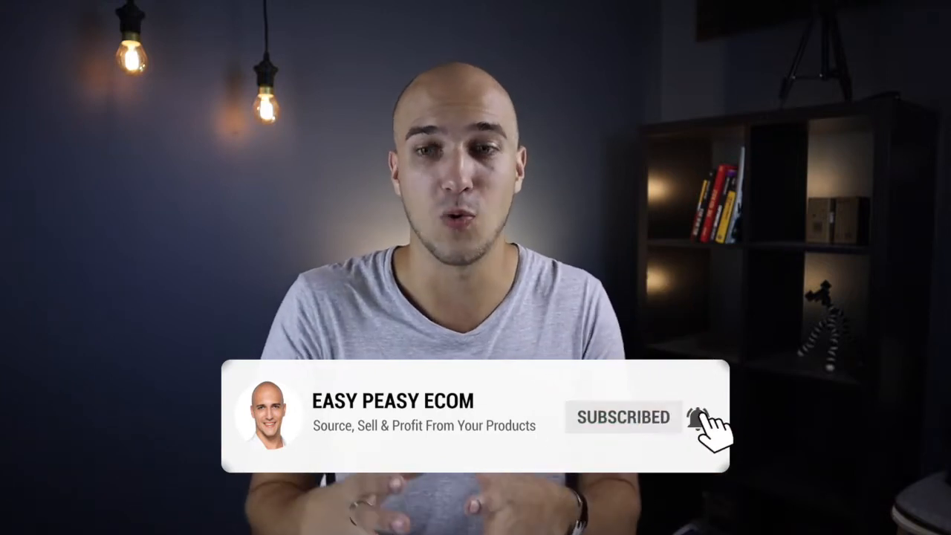